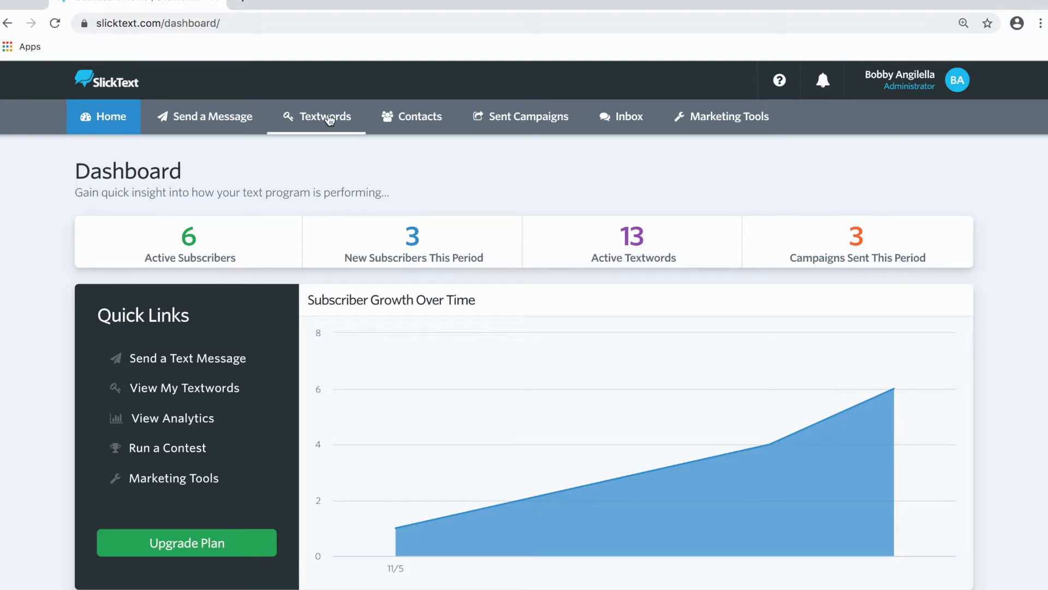
Open the Segments page for the menchies textword from the Textwords list
left_click(325, 116)
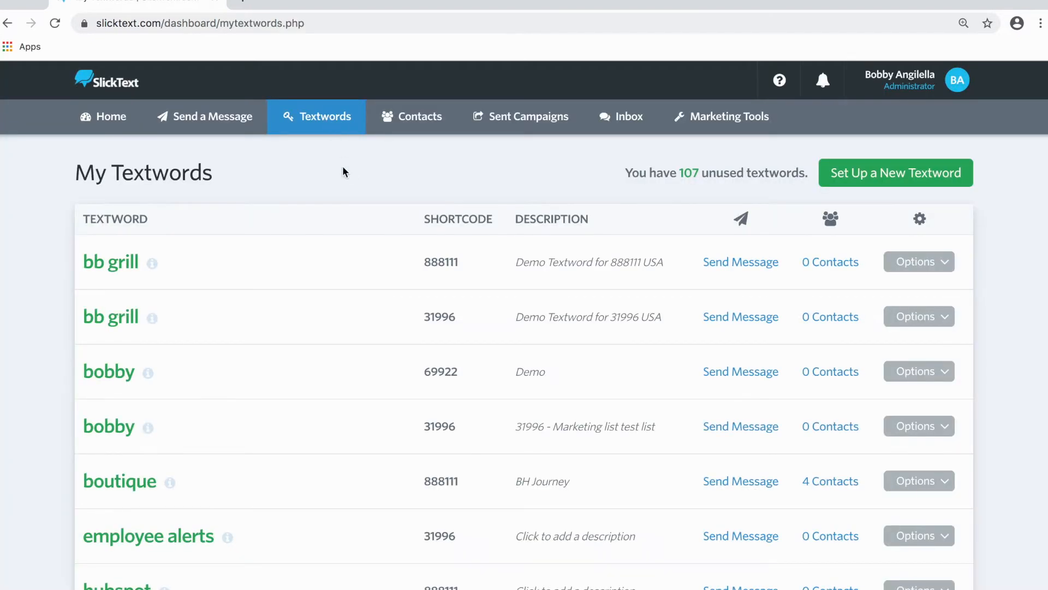
scroll("down", 3)
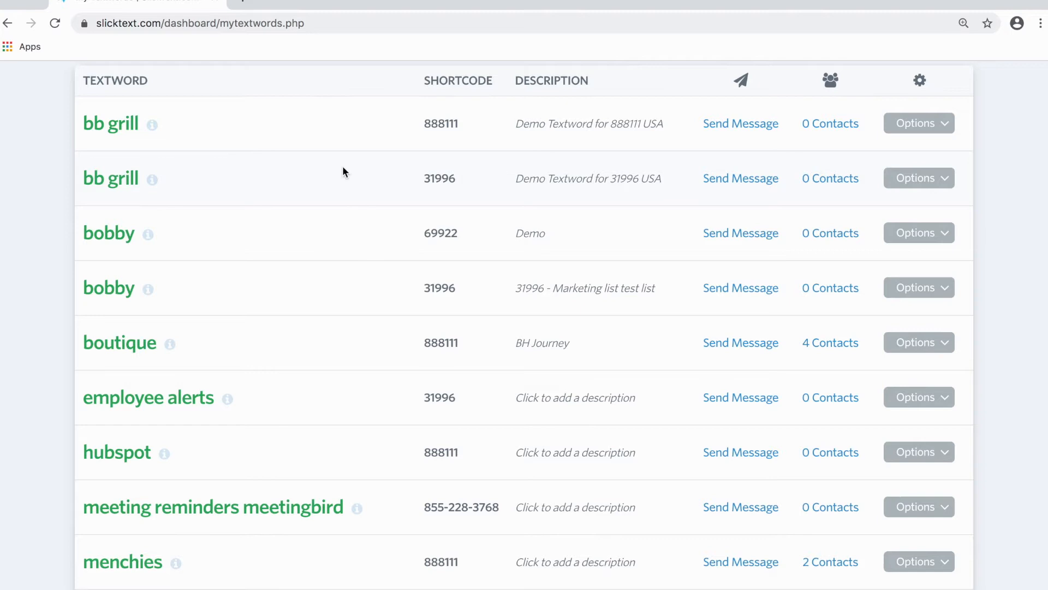
scroll("down", 3)
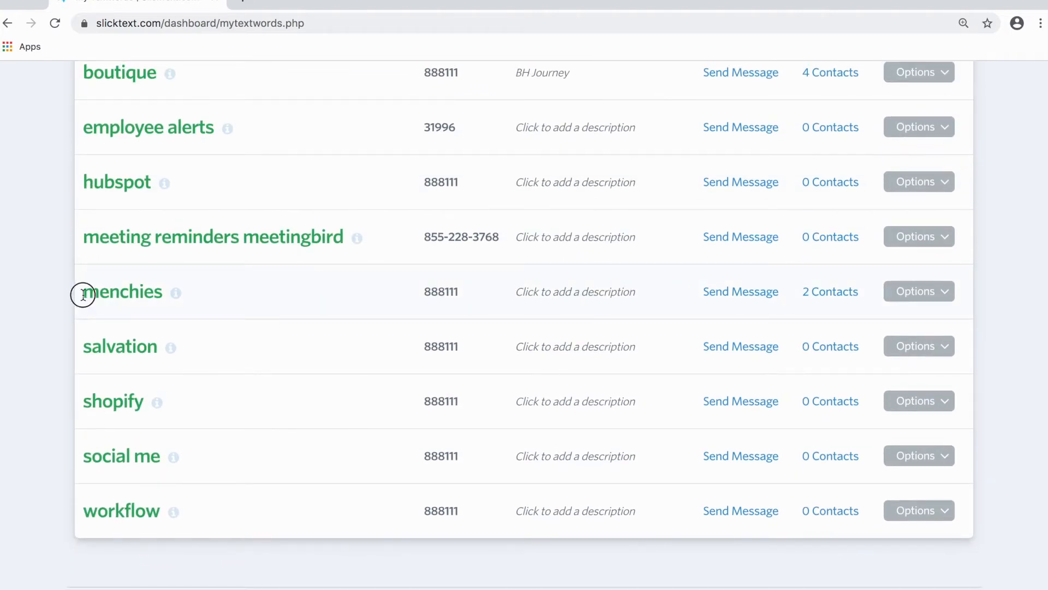
double_click(121, 292)
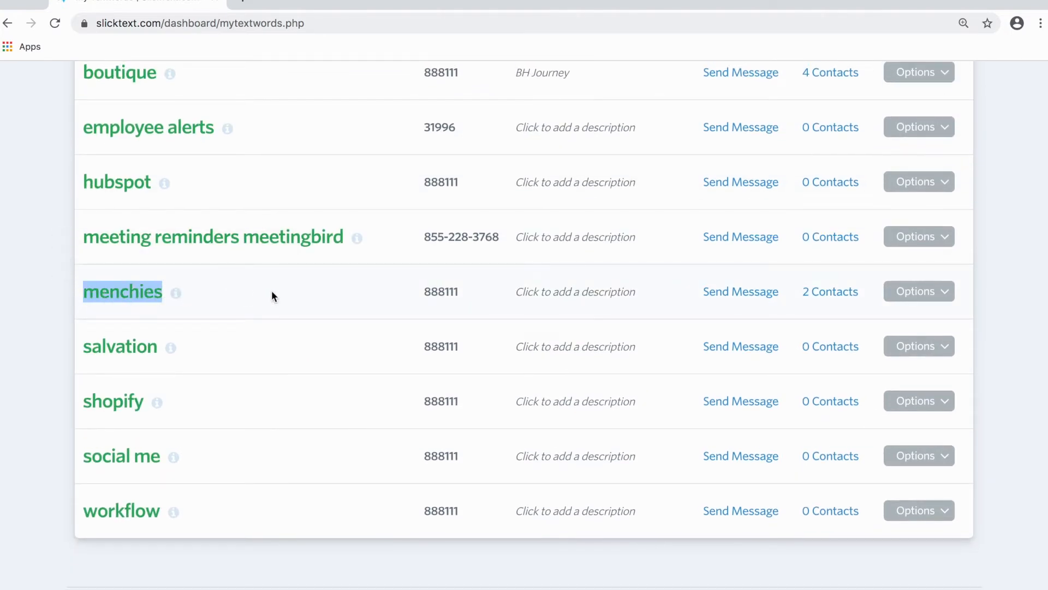
left_click(918, 291)
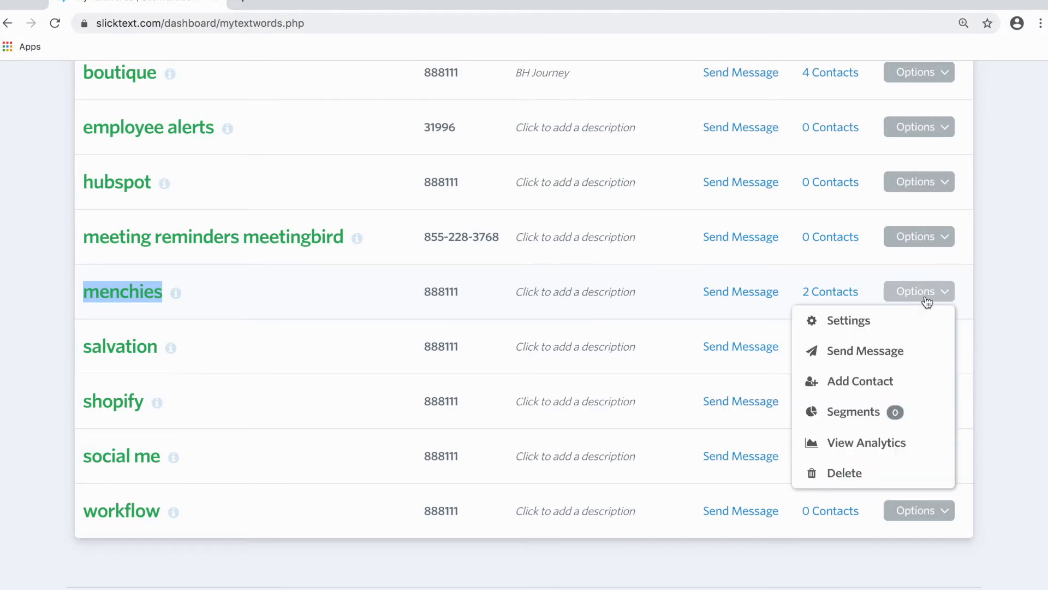
left_click(852, 411)
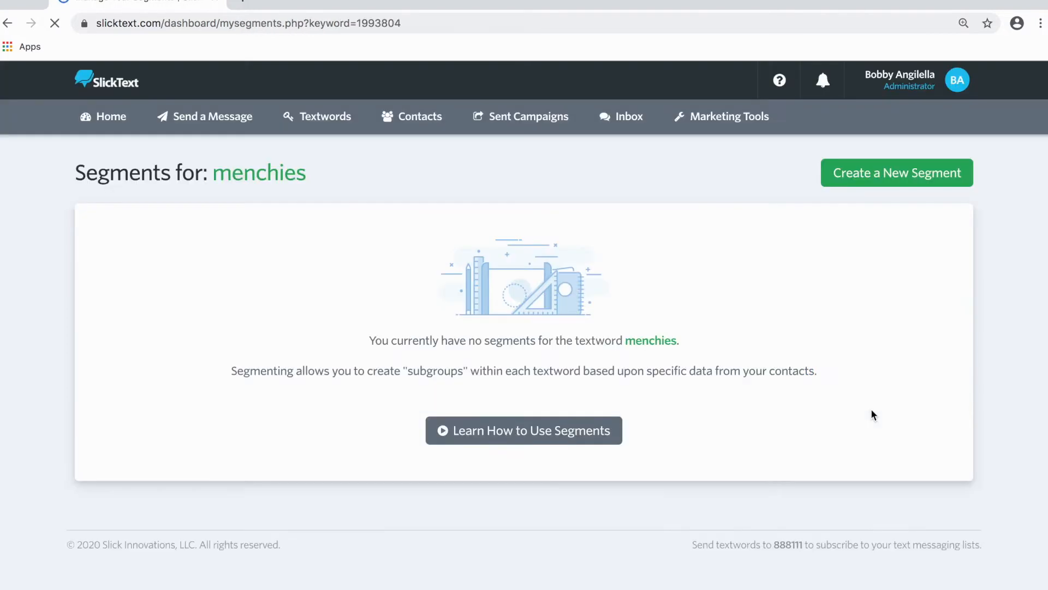
Create a new menchies segment and name it 'Last check in 2 Months'
left_click(896, 172)
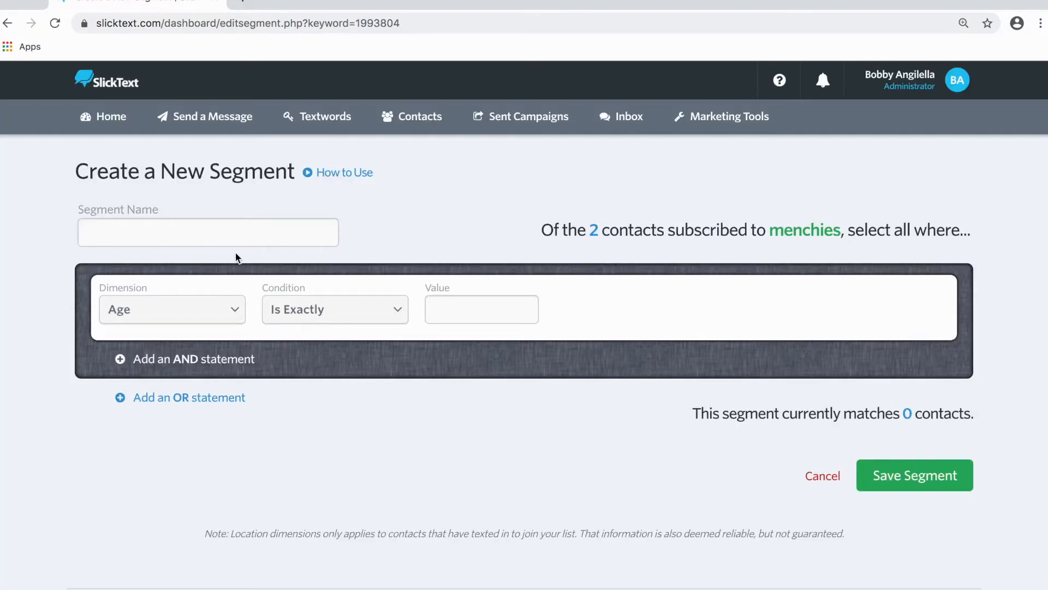
left_click(208, 232)
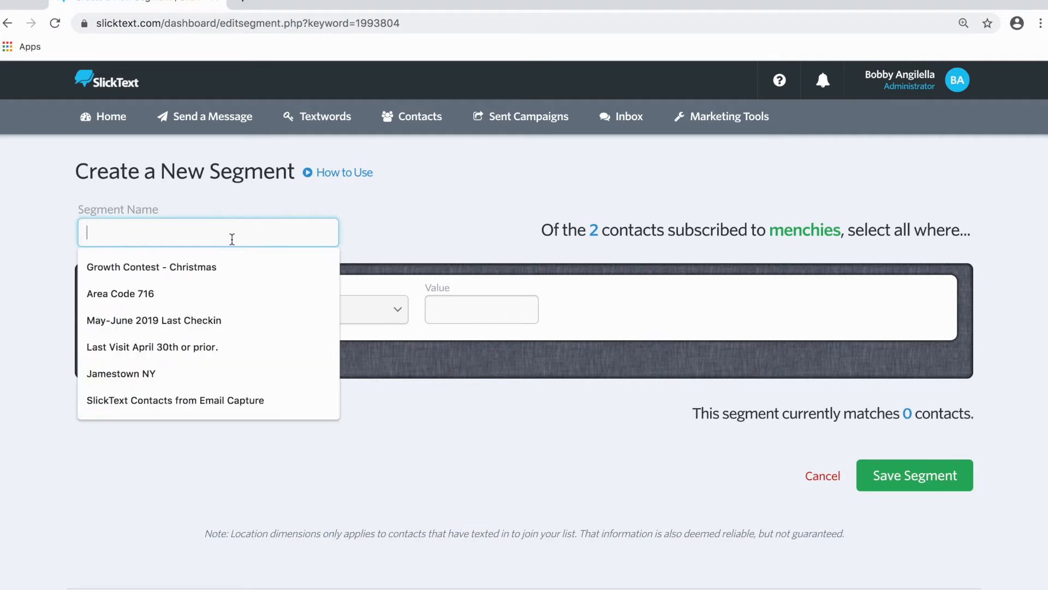
type("Last check in")
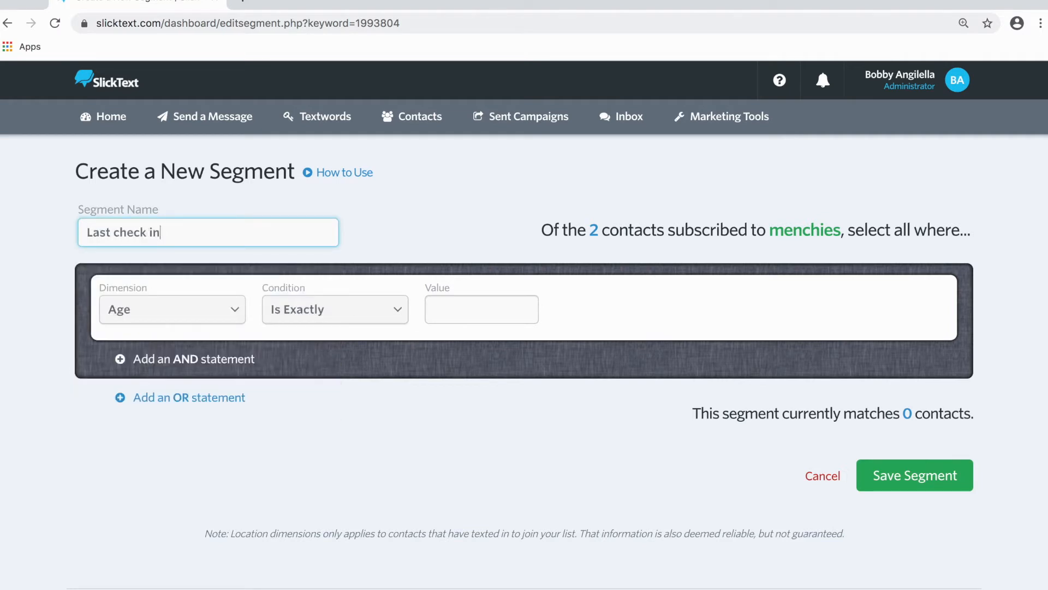
type("2 Mont")
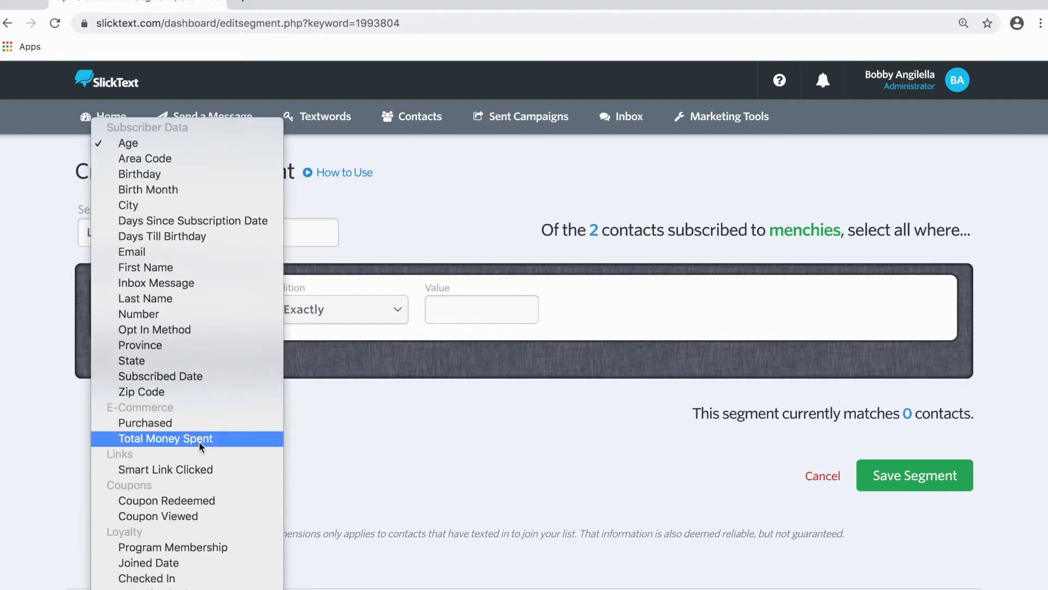
mouse_move(173, 547)
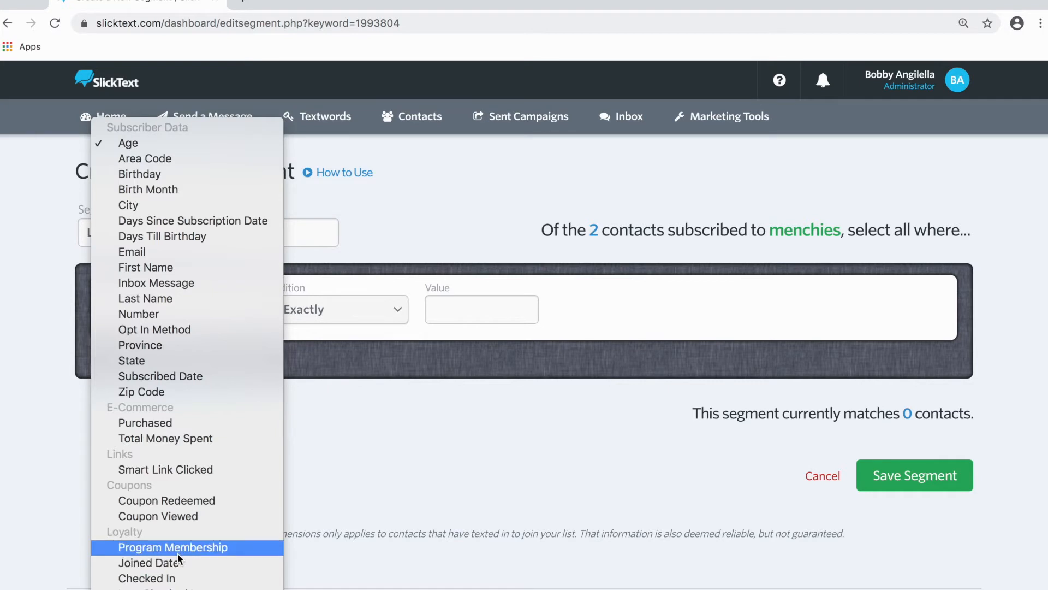
mouse_move(172, 577)
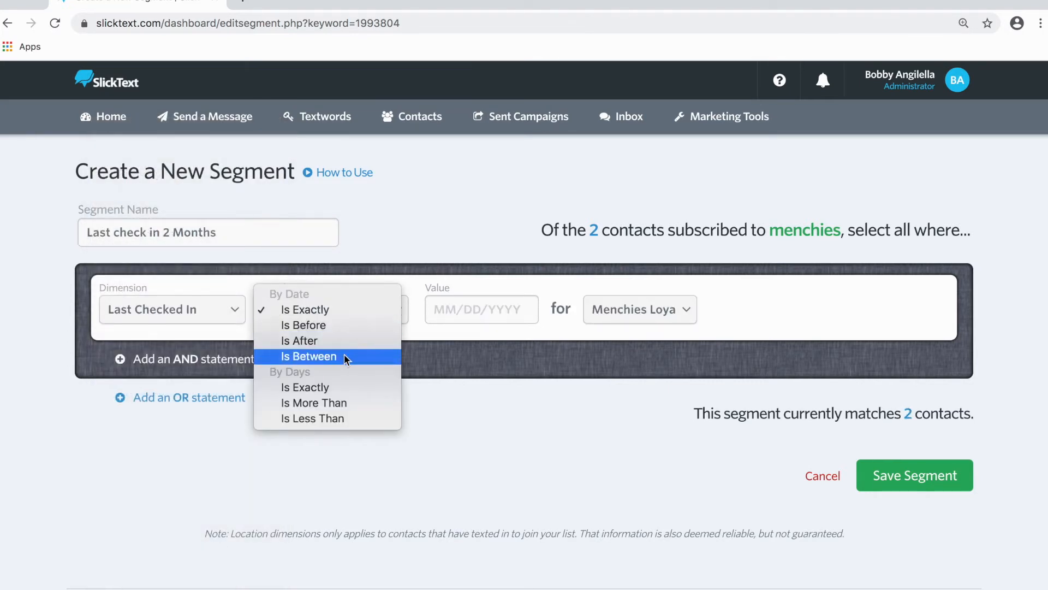
Filter the segment on Last Checked In date 04/01/2020 for Menchies Loyalty
left_click(303, 325)
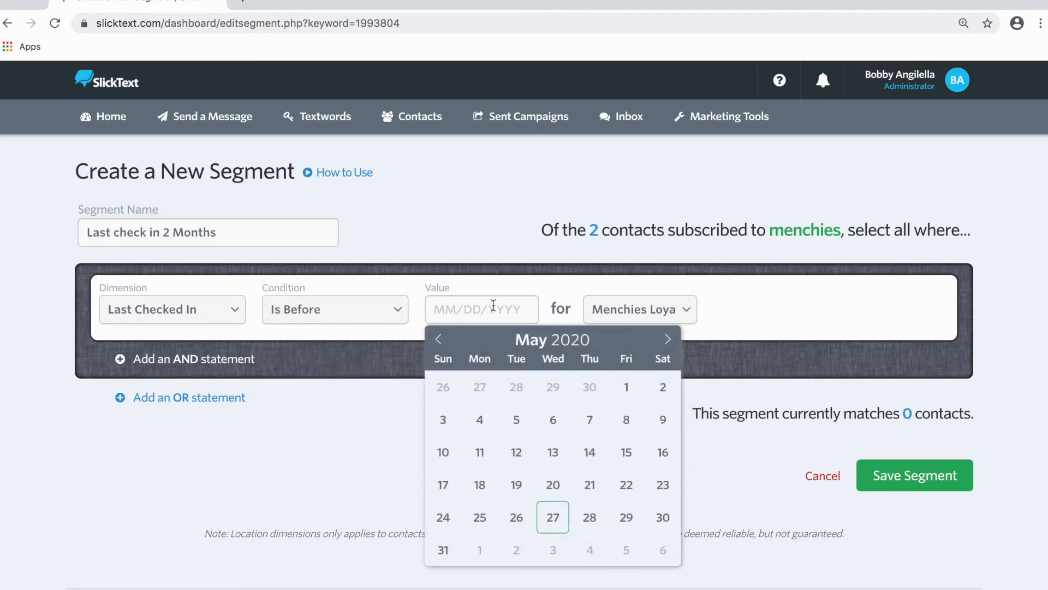
left_click(438, 339)
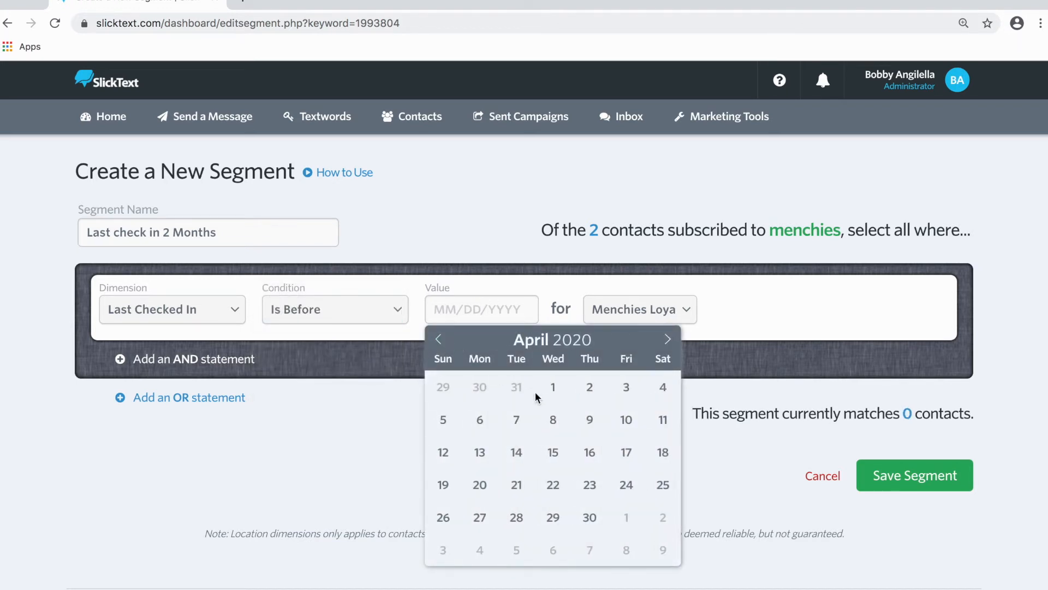
left_click(553, 387)
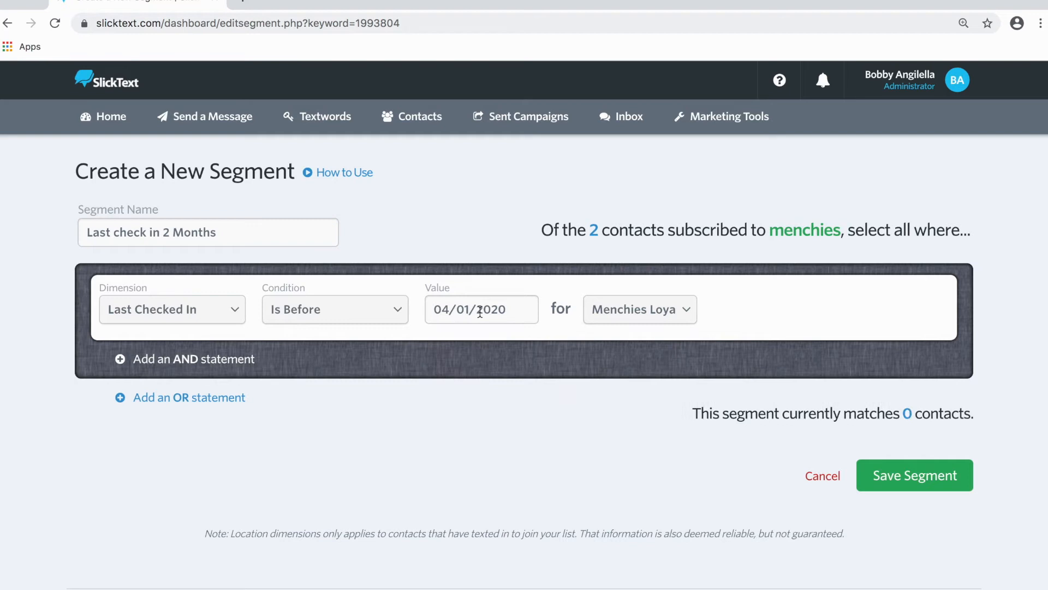
left_click(640, 309)
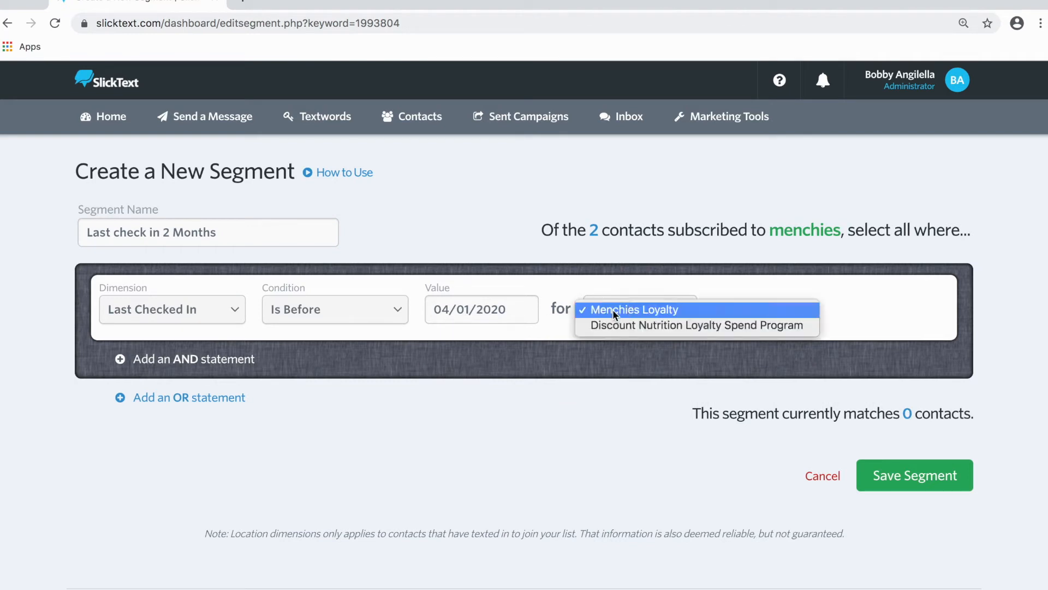
left_click(634, 309)
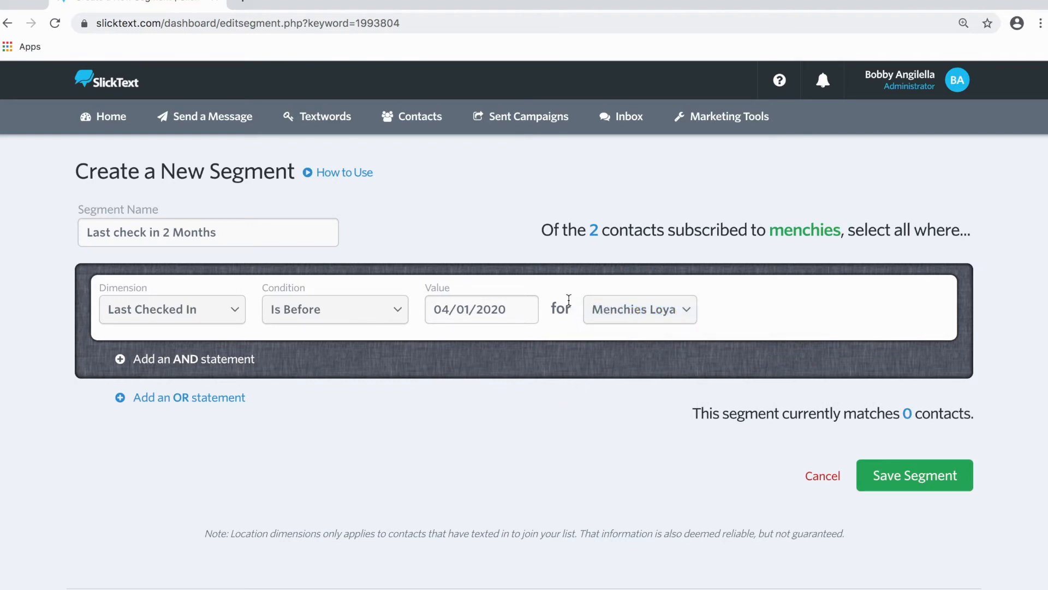
Change the condition to Is After and save the segment
left_click_drag(566, 229, 658, 230)
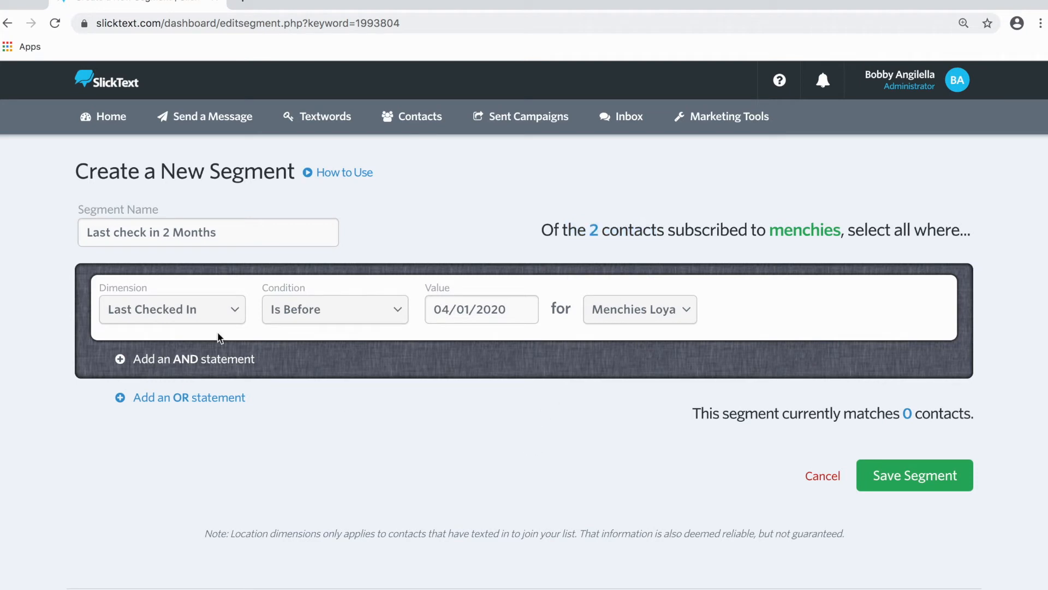
left_click(334, 309)
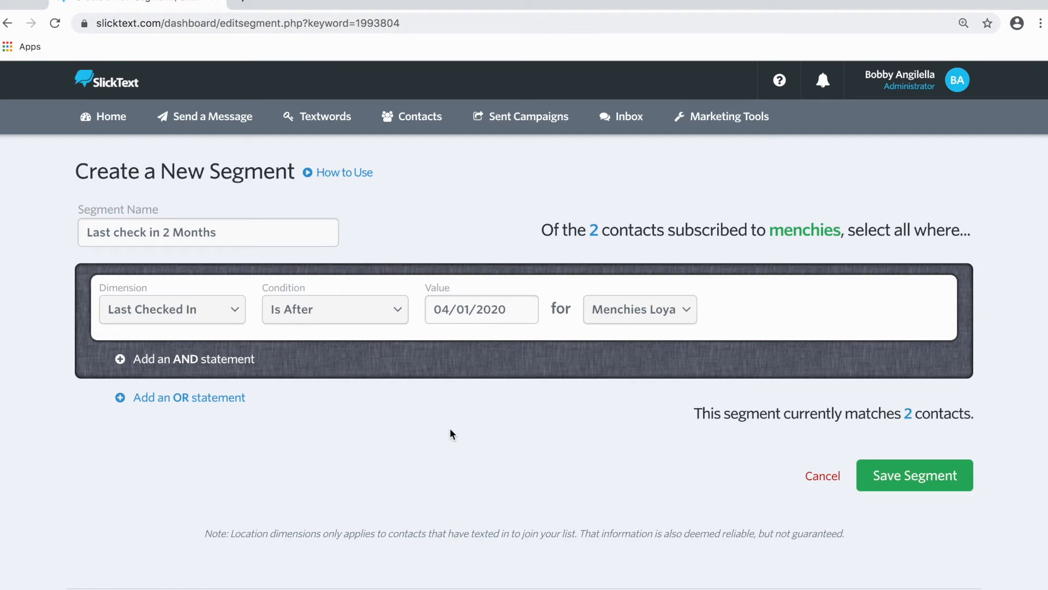
mouse_move(520, 298)
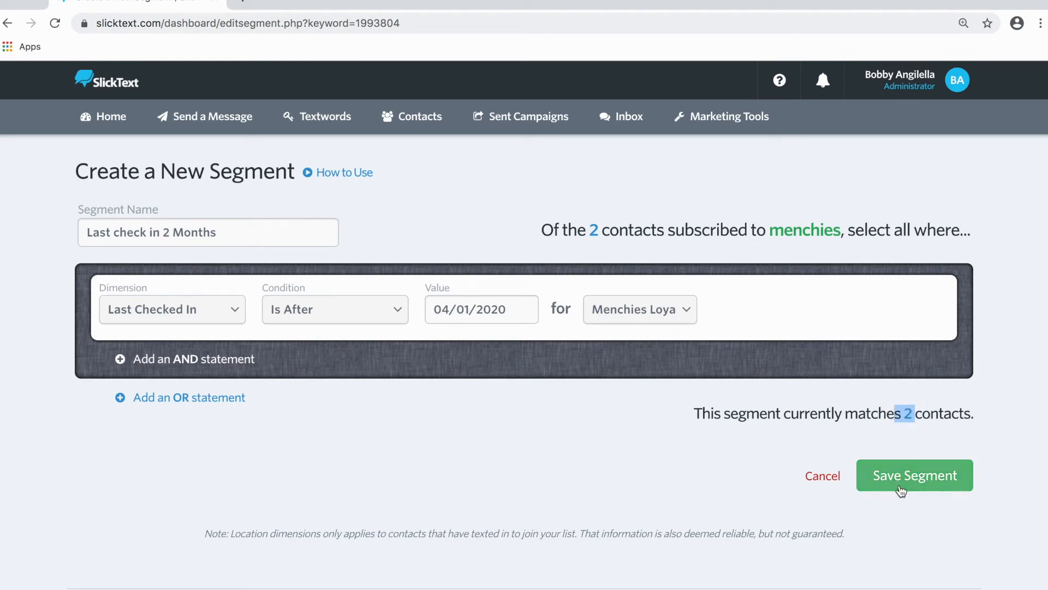
left_click(914, 474)
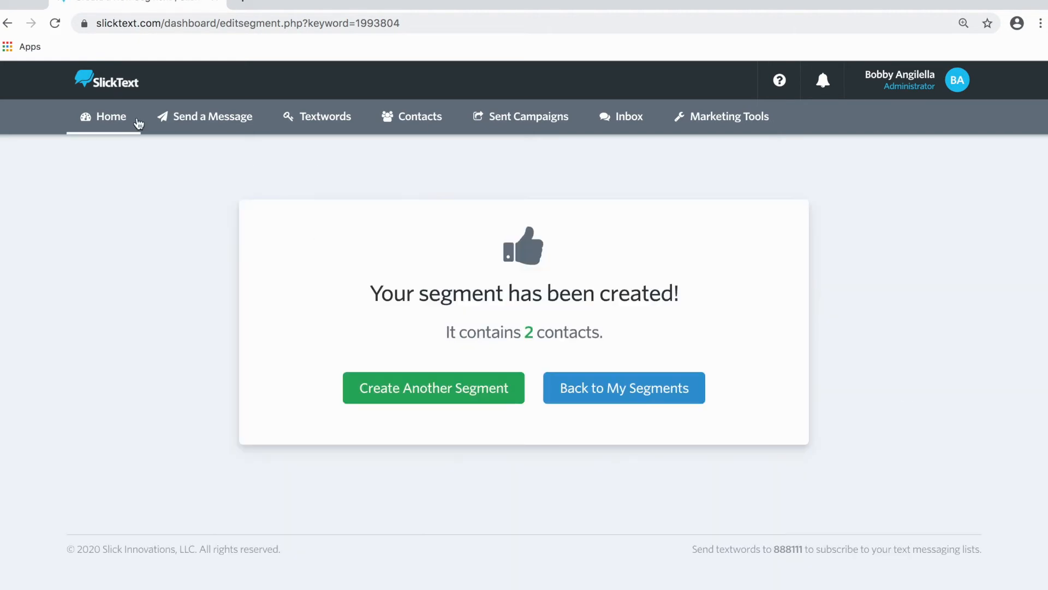
left_click(211, 117)
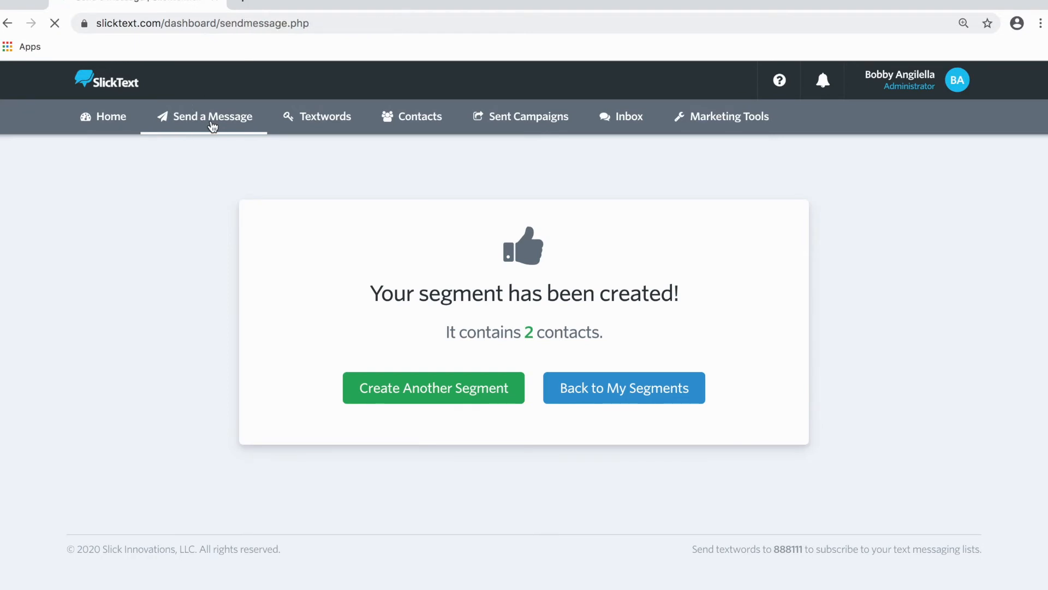
Address the message to the menchies list's Last check in 2 Months segment
left_click(212, 115)
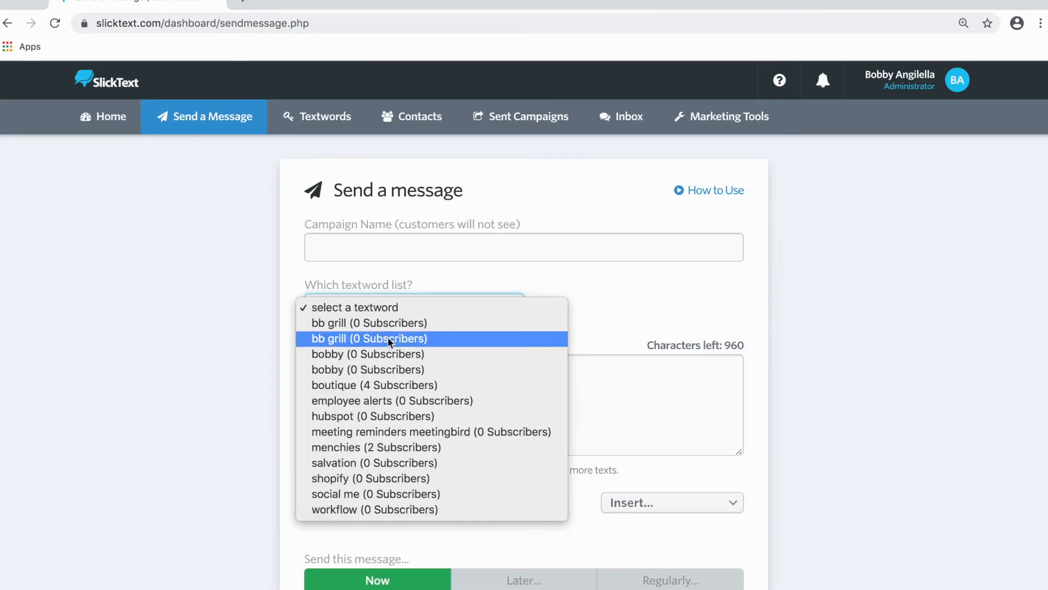
left_click(375, 447)
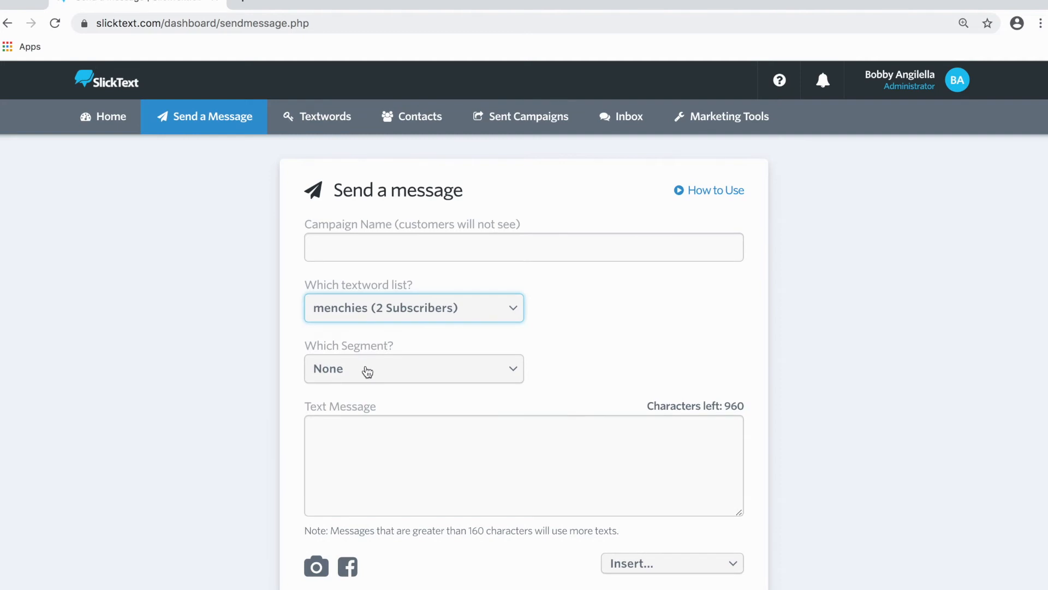
left_click(413, 369)
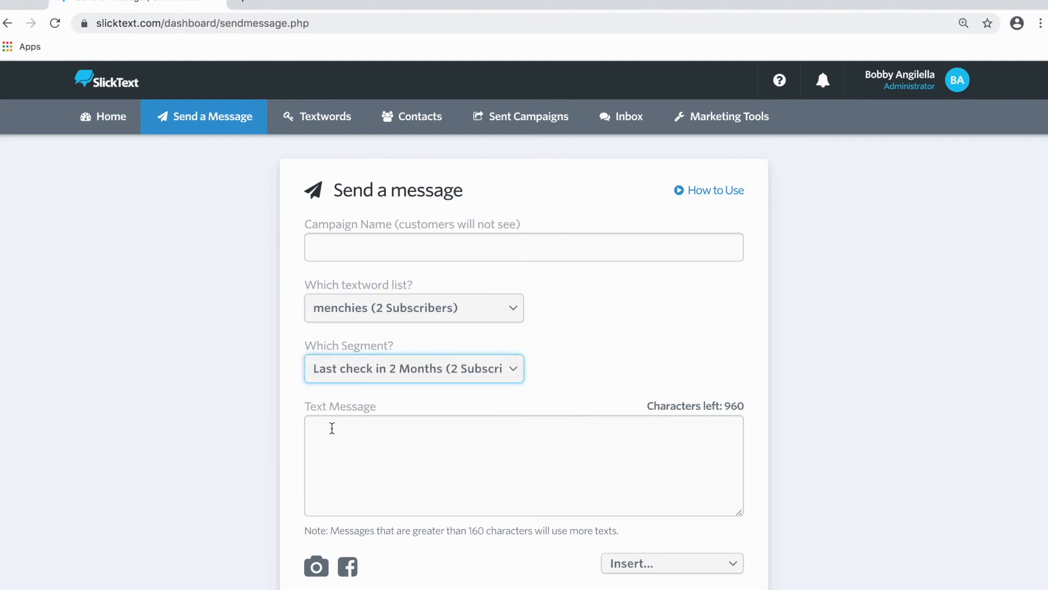
Name the campaign 'Mobile Coupon' and enter the message text
type("M")
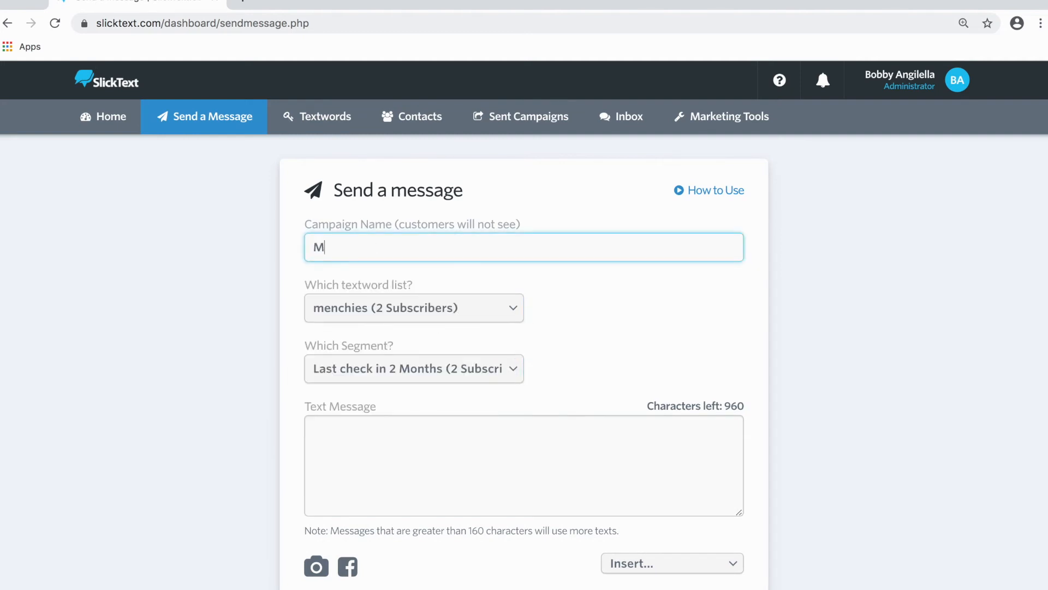
type("obile Coupon")
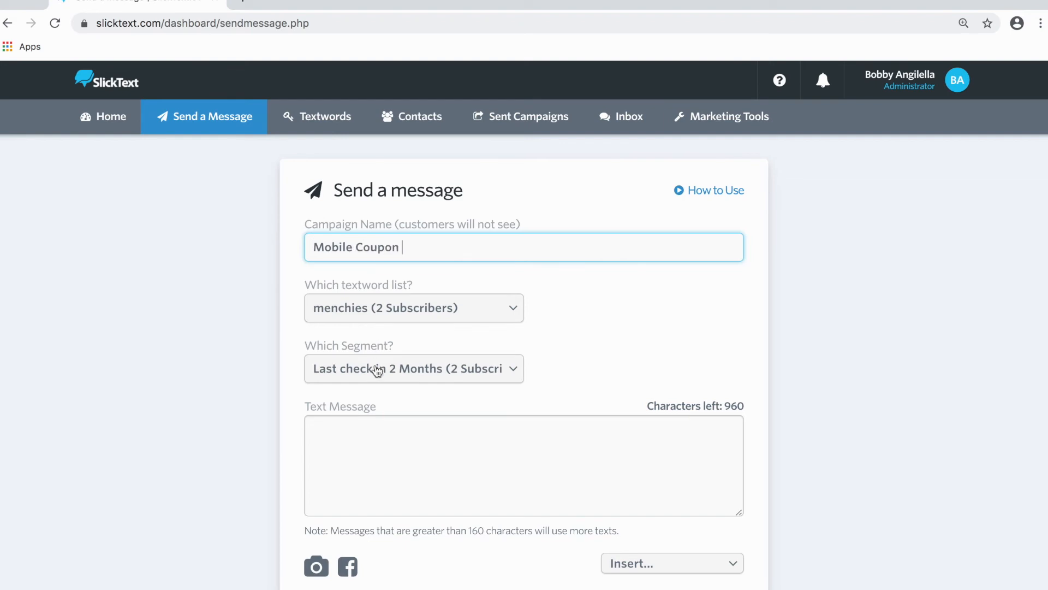
left_click(524, 464)
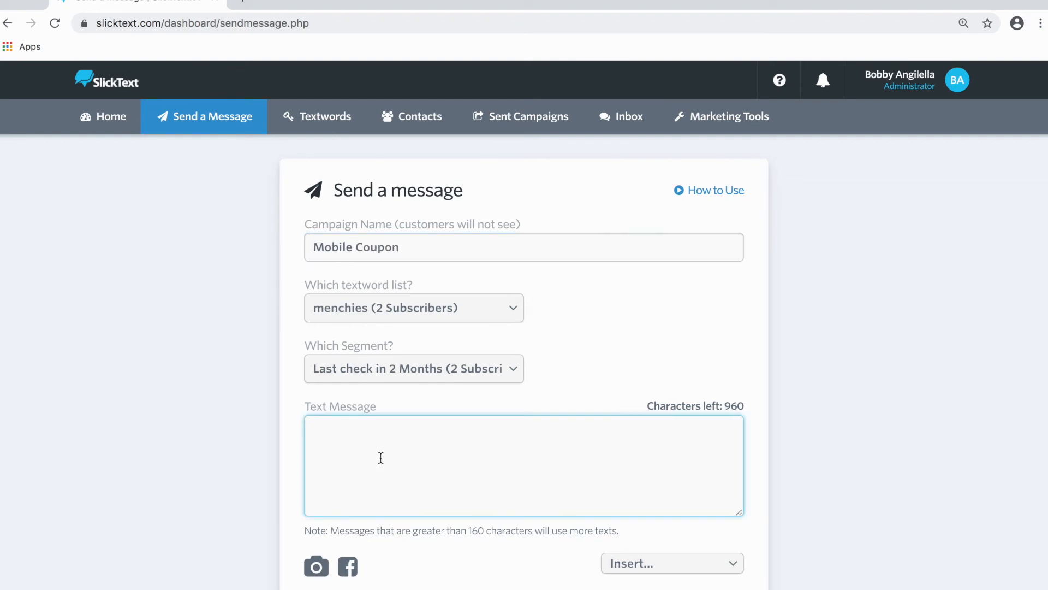
type("a")
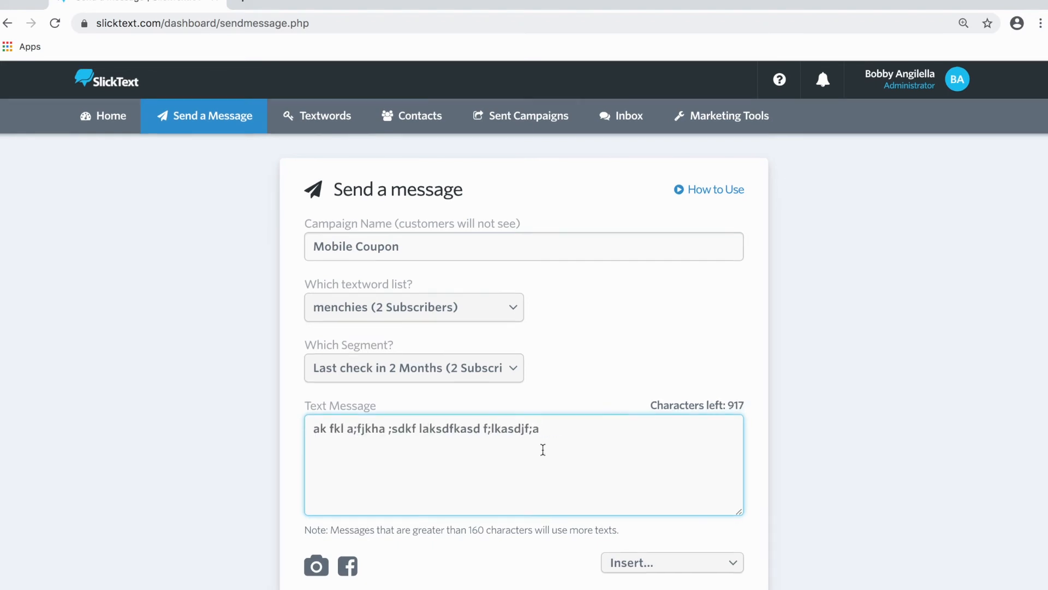
scroll("down", 3)
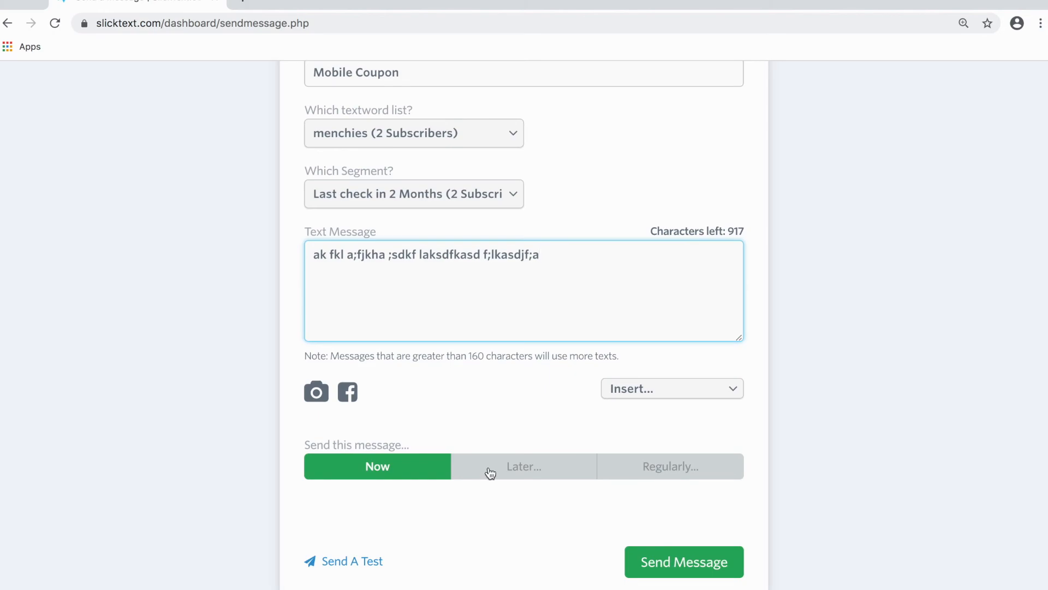